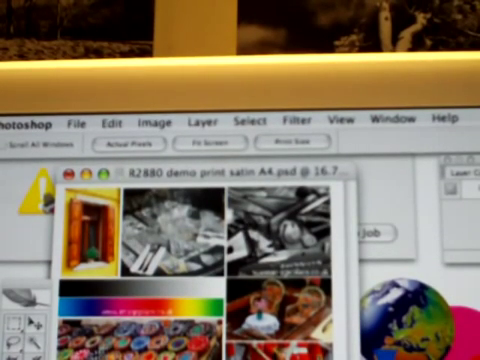
{"action": "scroll", "scroll_direction": "down", "scroll_amount": 3}
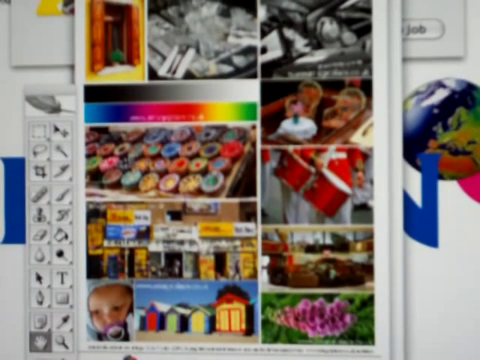